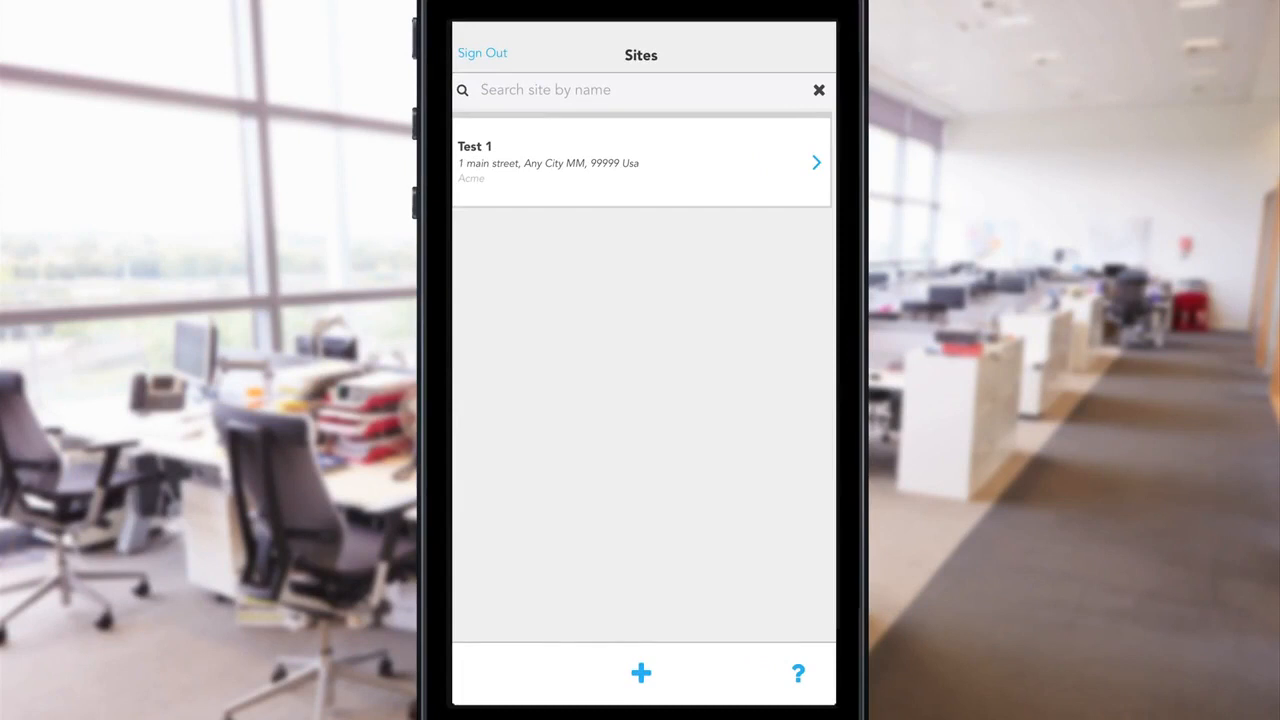
Create a site named Demo at Main, Conyers, Ga, 30012, USA
left_click(640, 673)
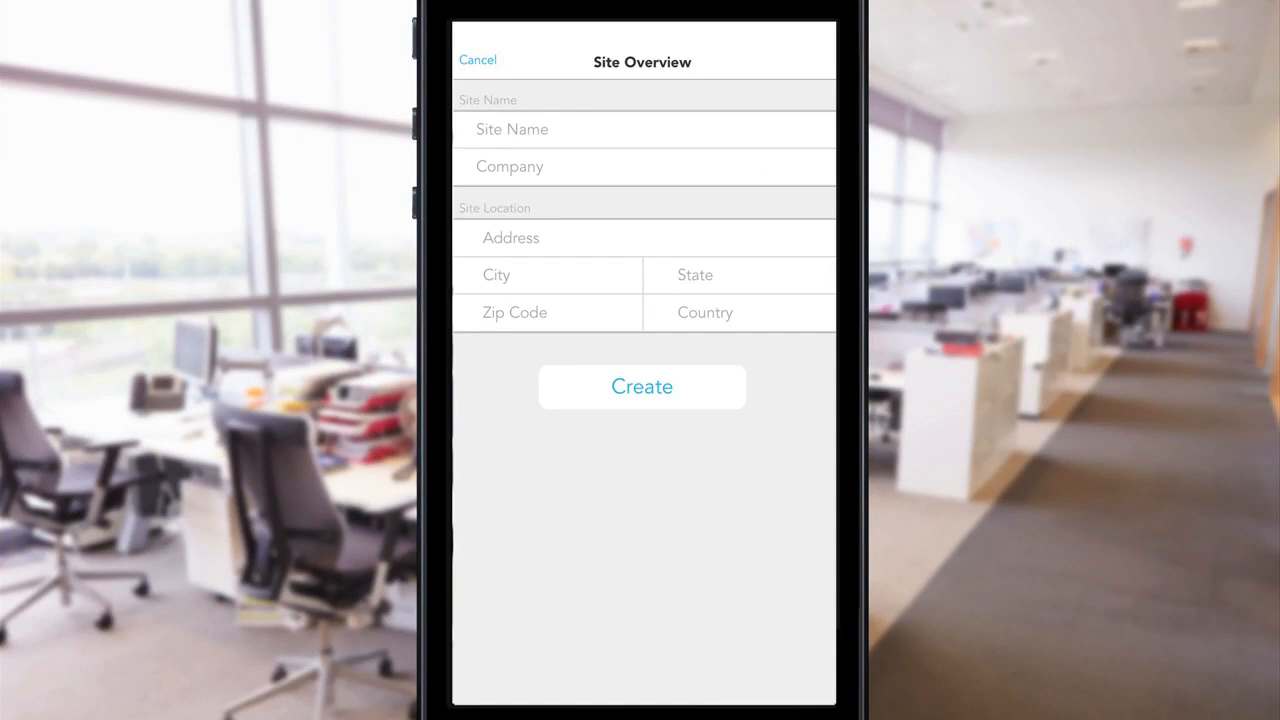
left_click(642, 387)
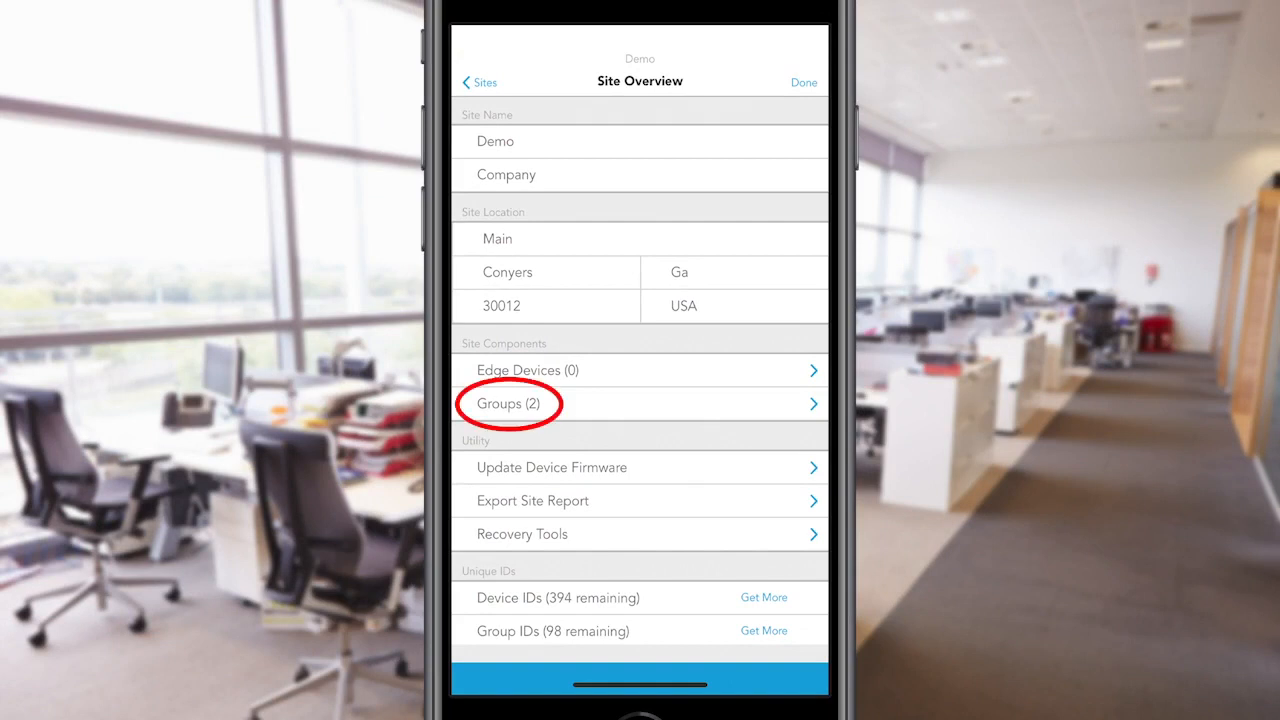
Add a new group named Test Room under the Demo site's groups
left_click(509, 403)
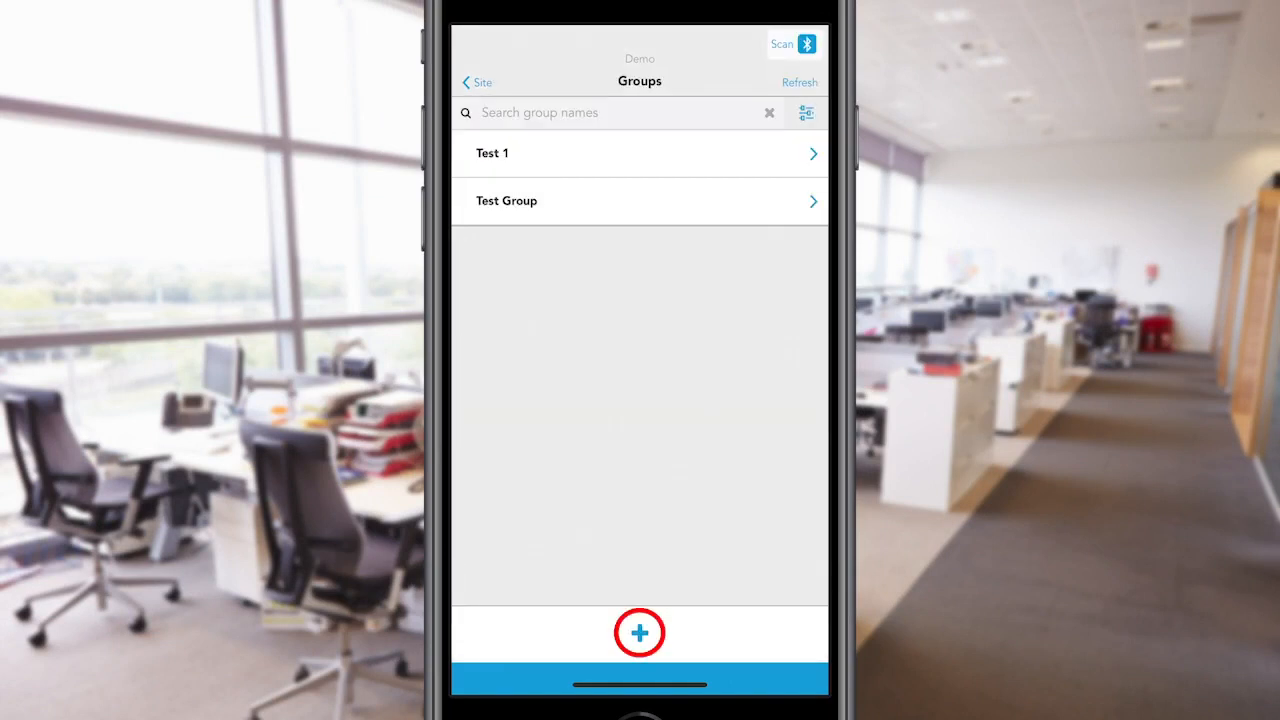
left_click(639, 632)
type("Test Room")
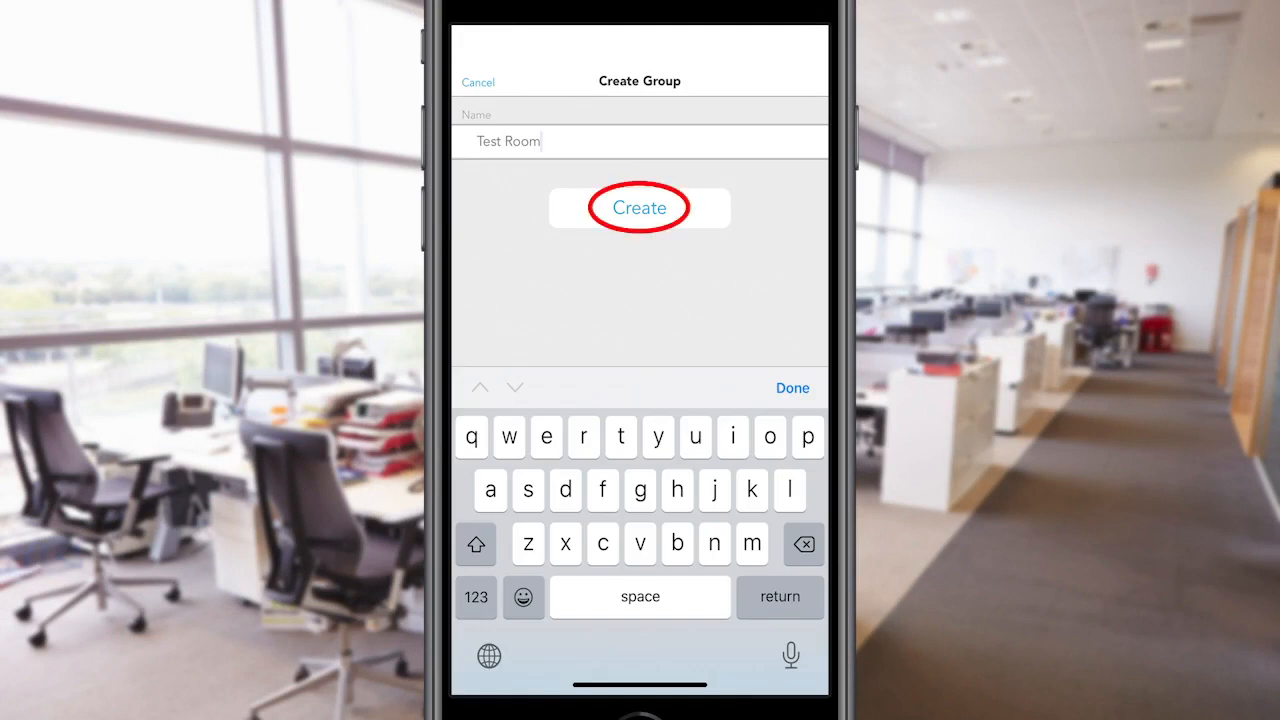
left_click(639, 207)
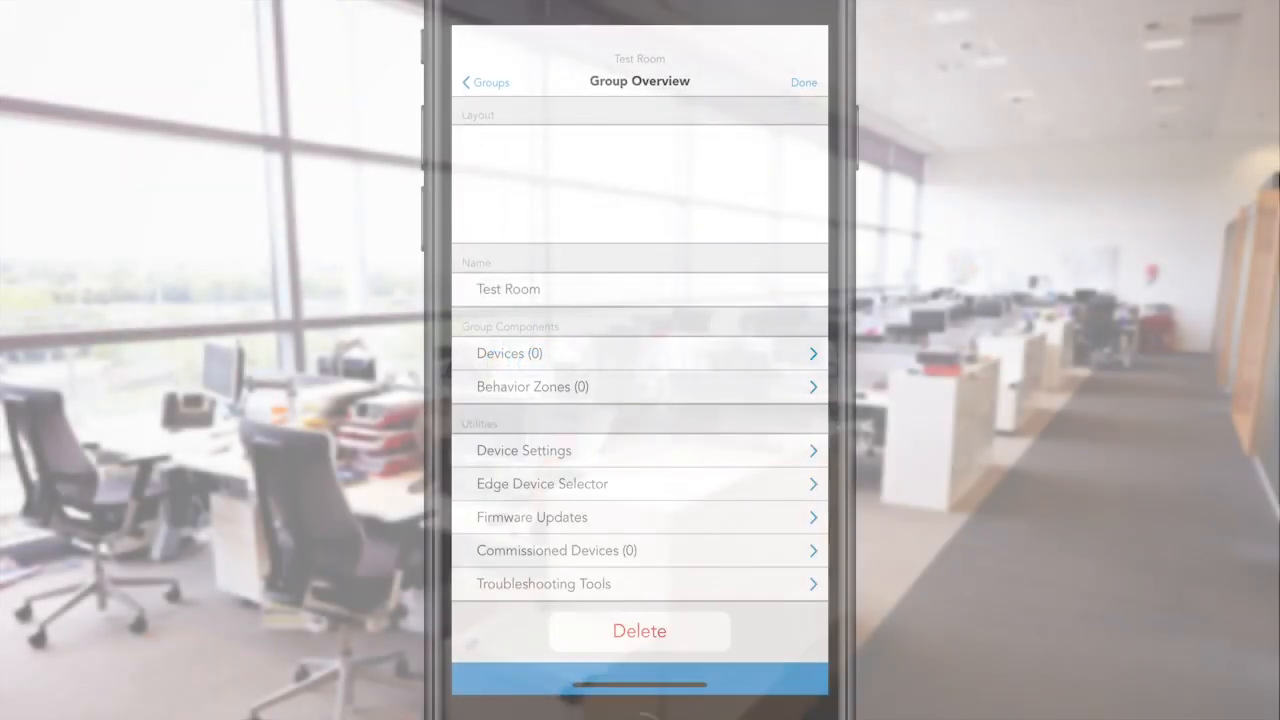
left_click(509, 353)
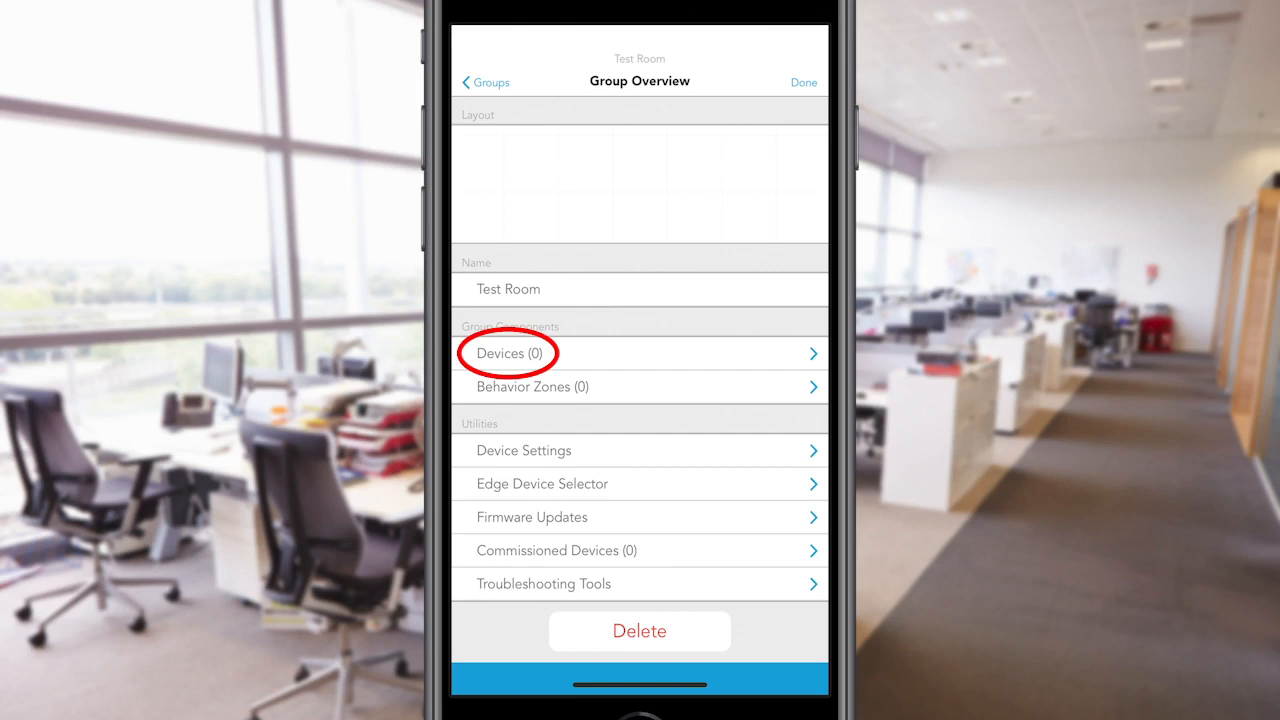
left_click(508, 353)
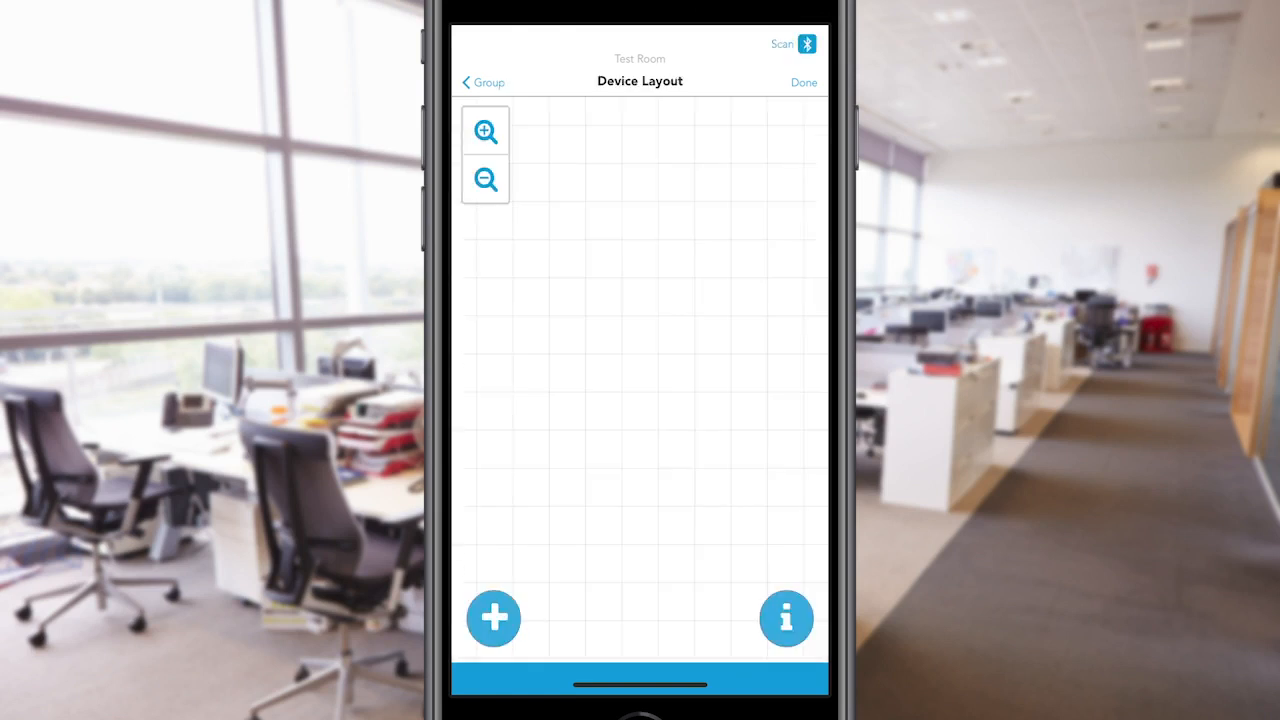
left_click(493, 617)
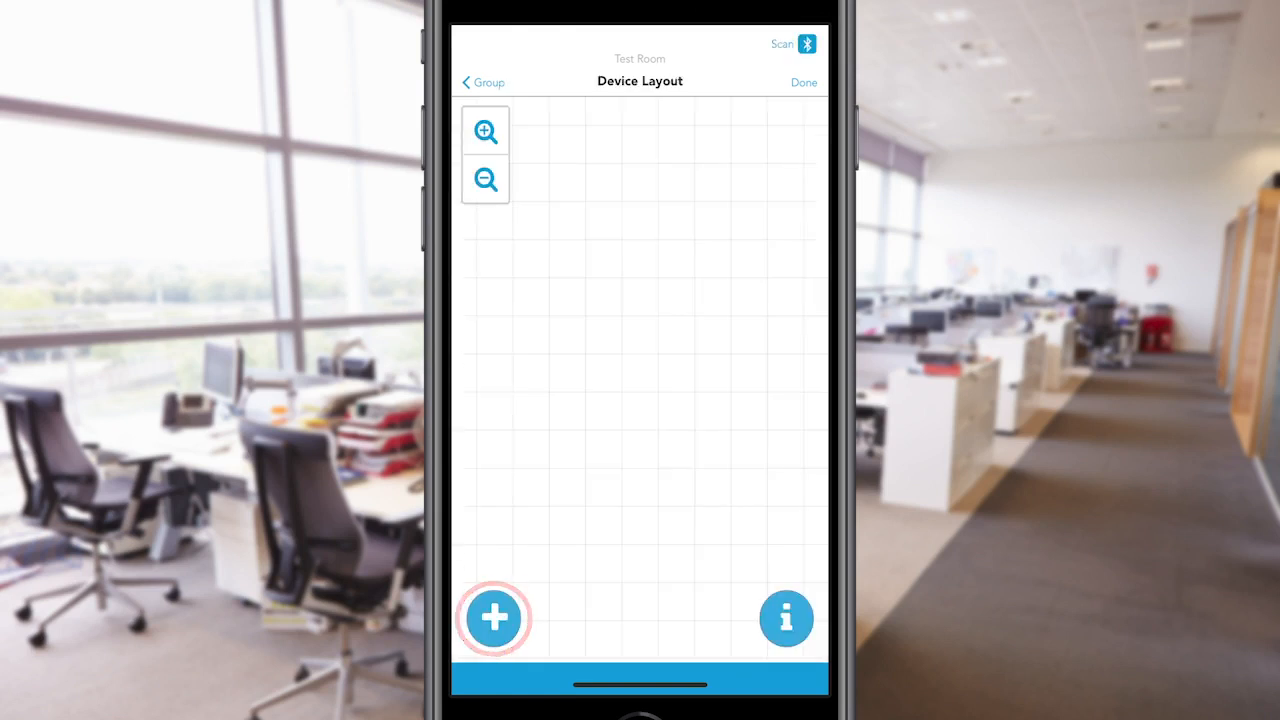
left_click(492, 618)
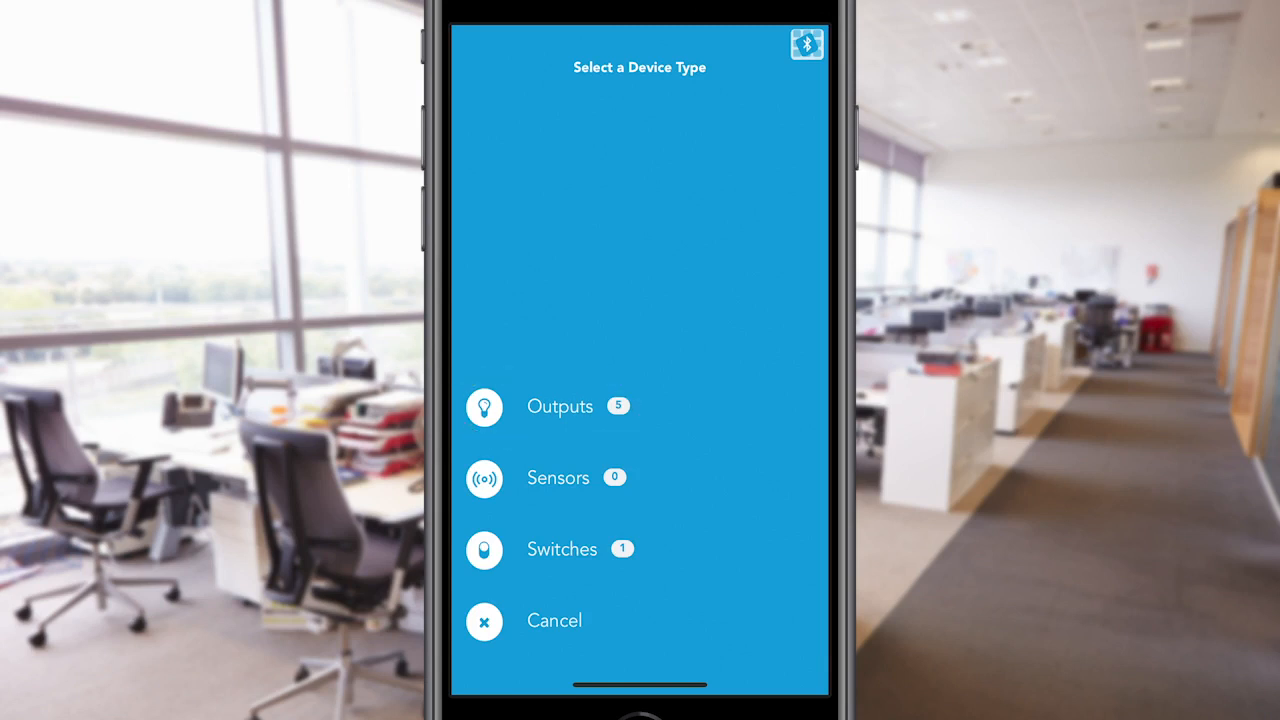
left_click(560, 406)
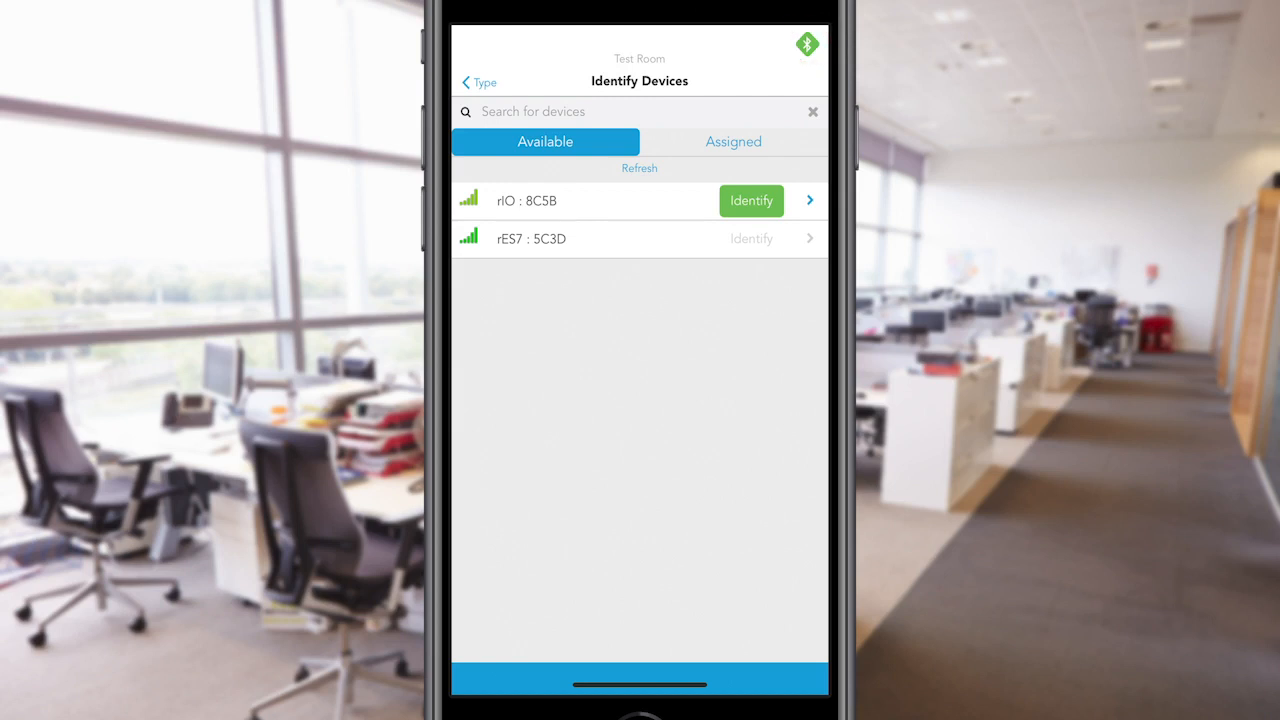
Identify and place output rIO : 8C5B on the grid, then add a sensor
left_click(810, 200)
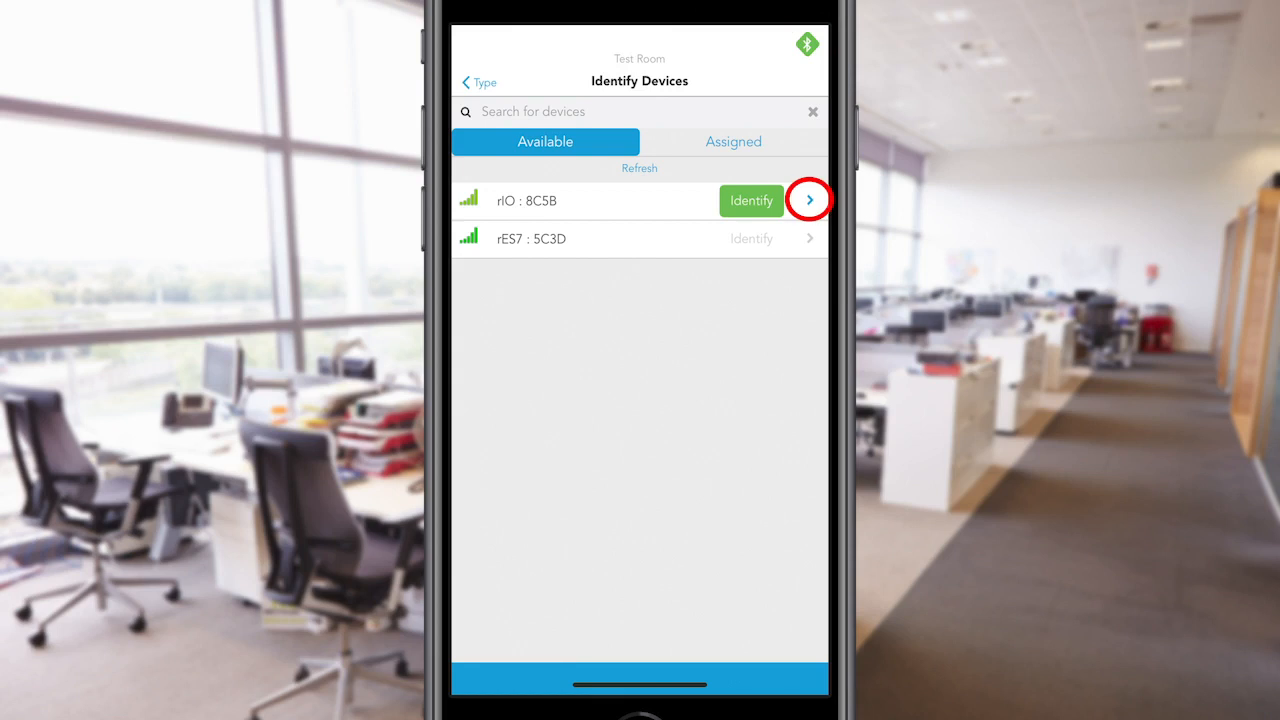
left_click(808, 200)
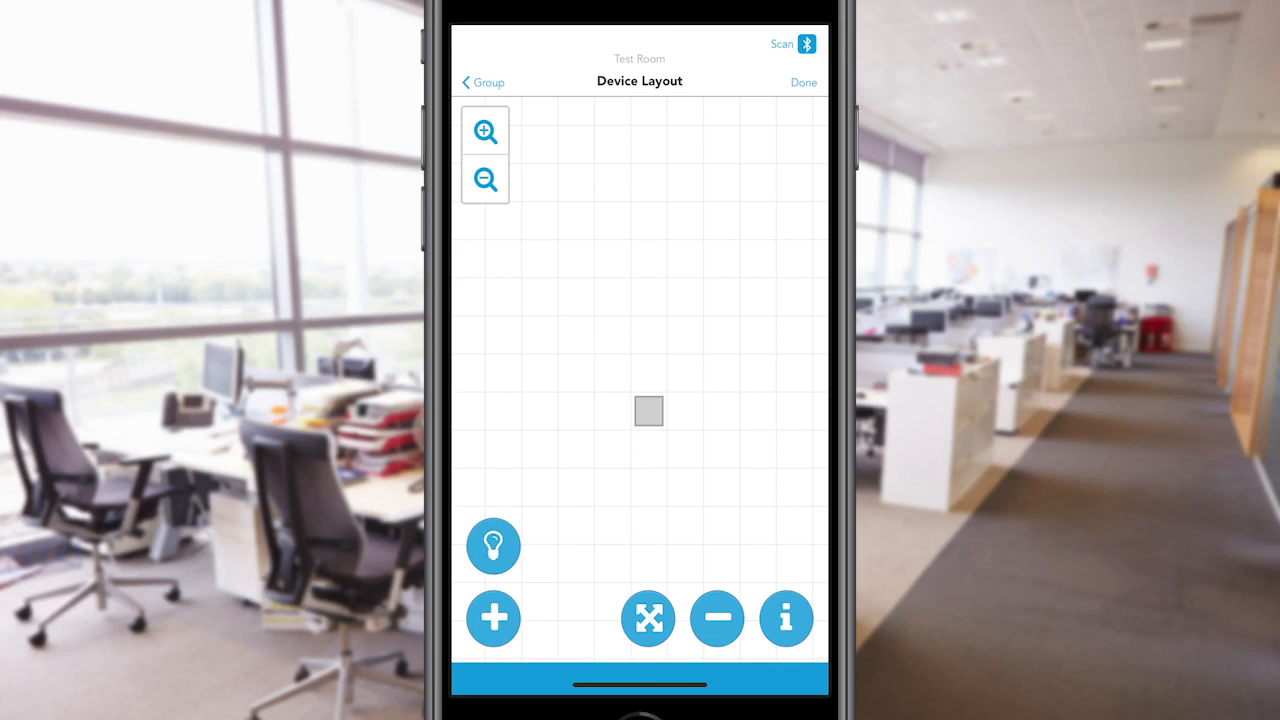
left_click(493, 546)
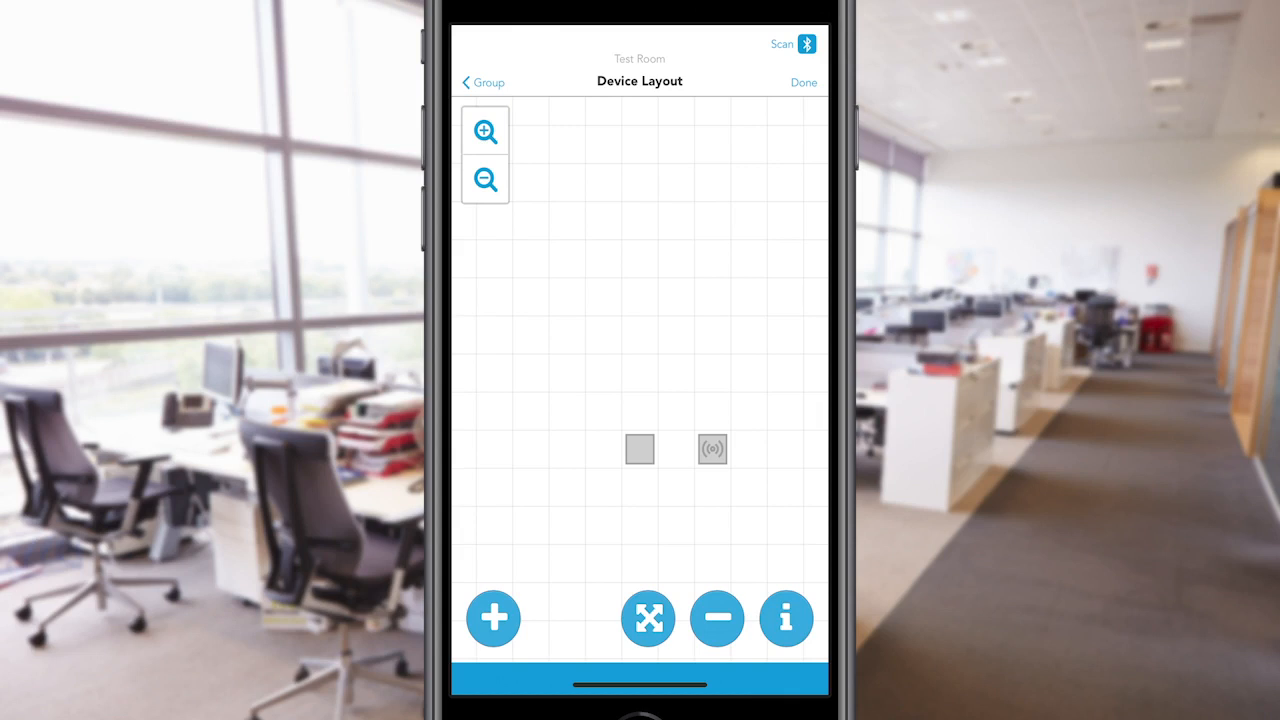
left_click(492, 617)
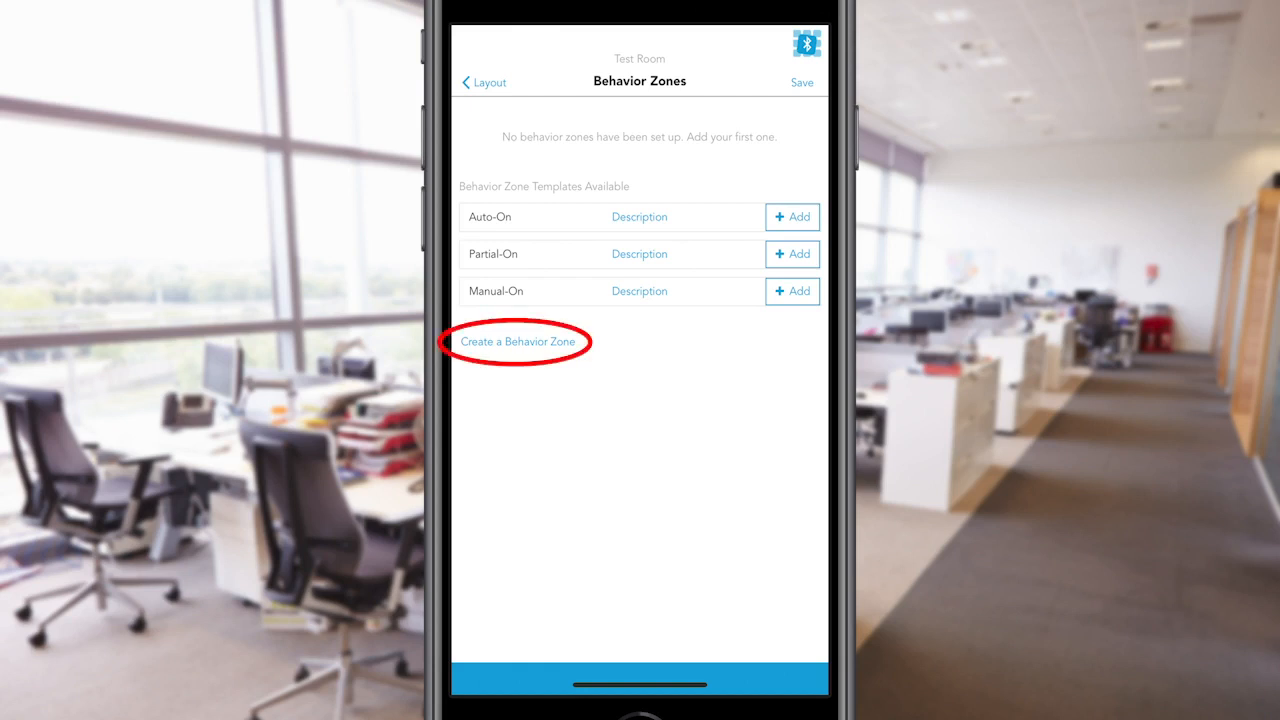
Start a new behavior zone using the Switch Control Zone template
left_click(519, 341)
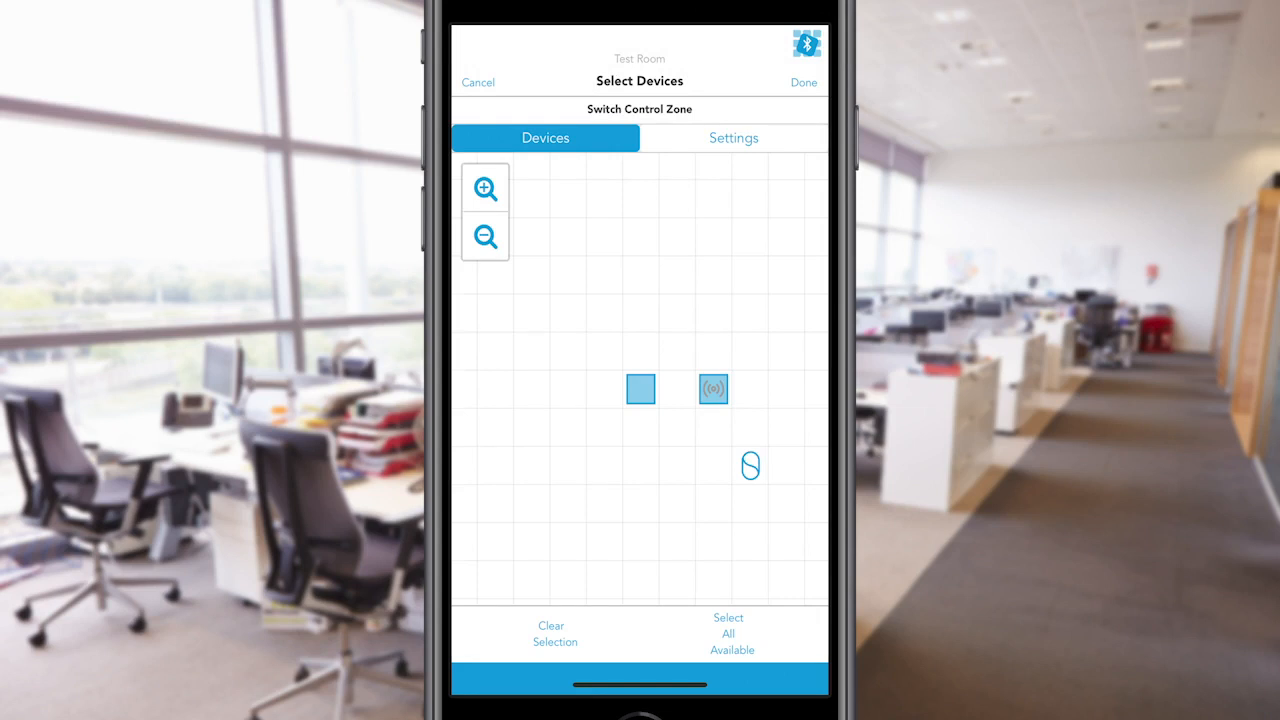
Include all three available devices in the zone and confirm Keep dim level dimming
left_click(728, 634)
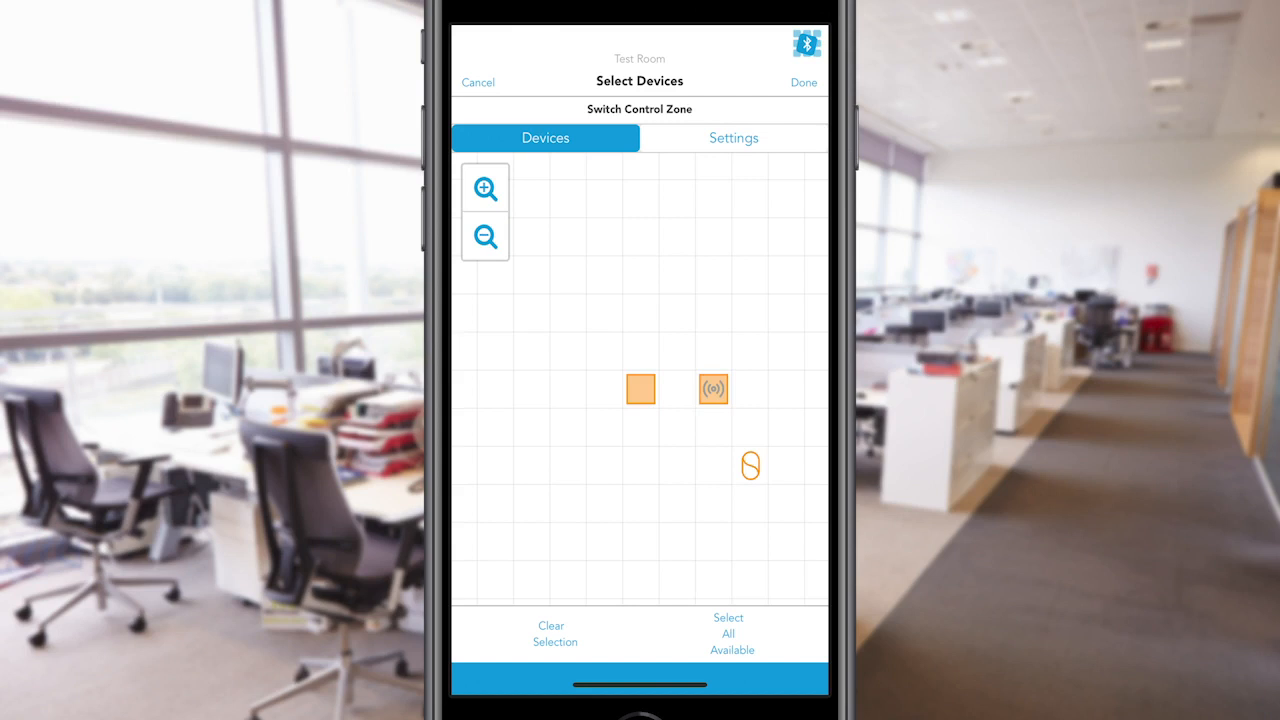
left_click(734, 138)
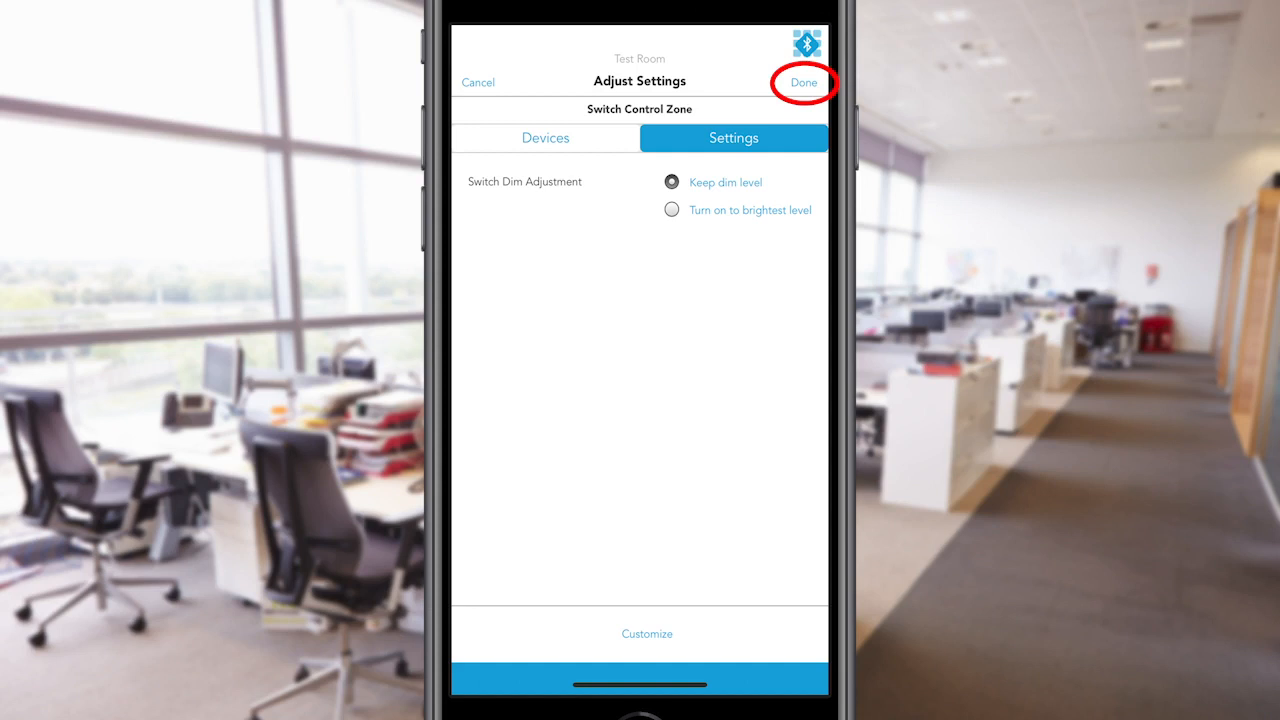
Finish adjusting the Switch Control Zone settings and save it to the devices
left_click(803, 82)
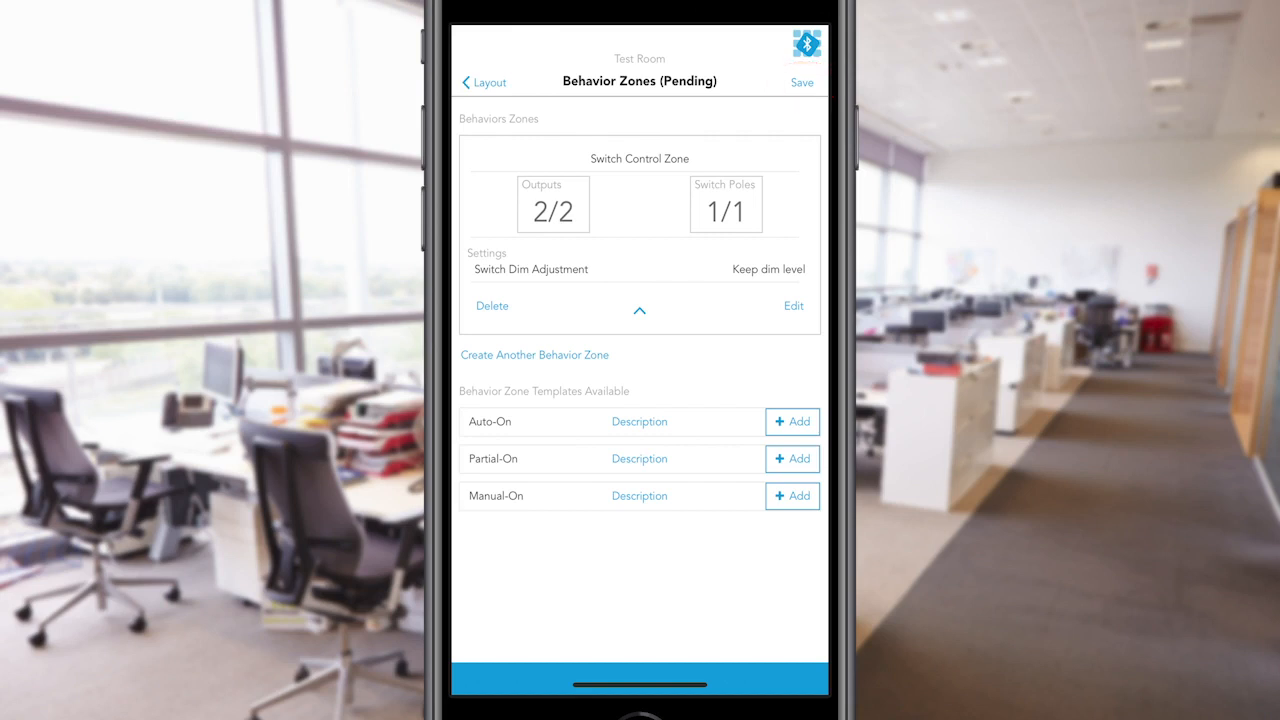
left_click(802, 82)
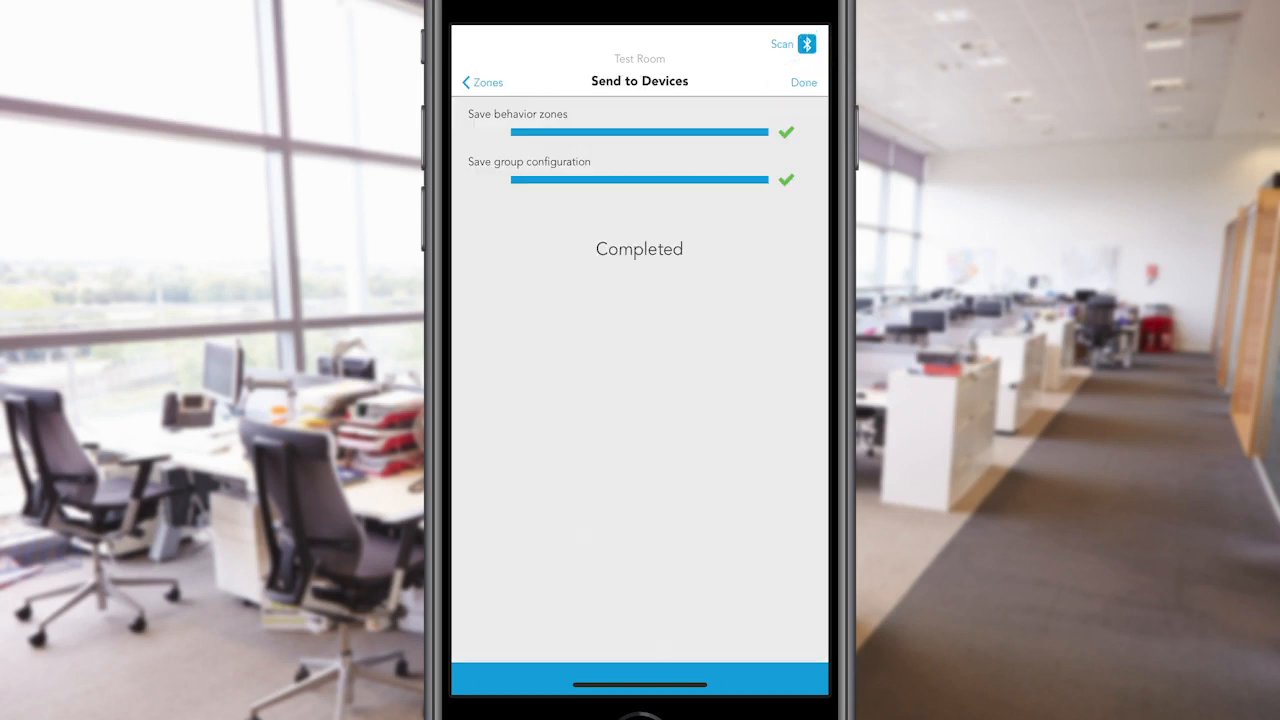